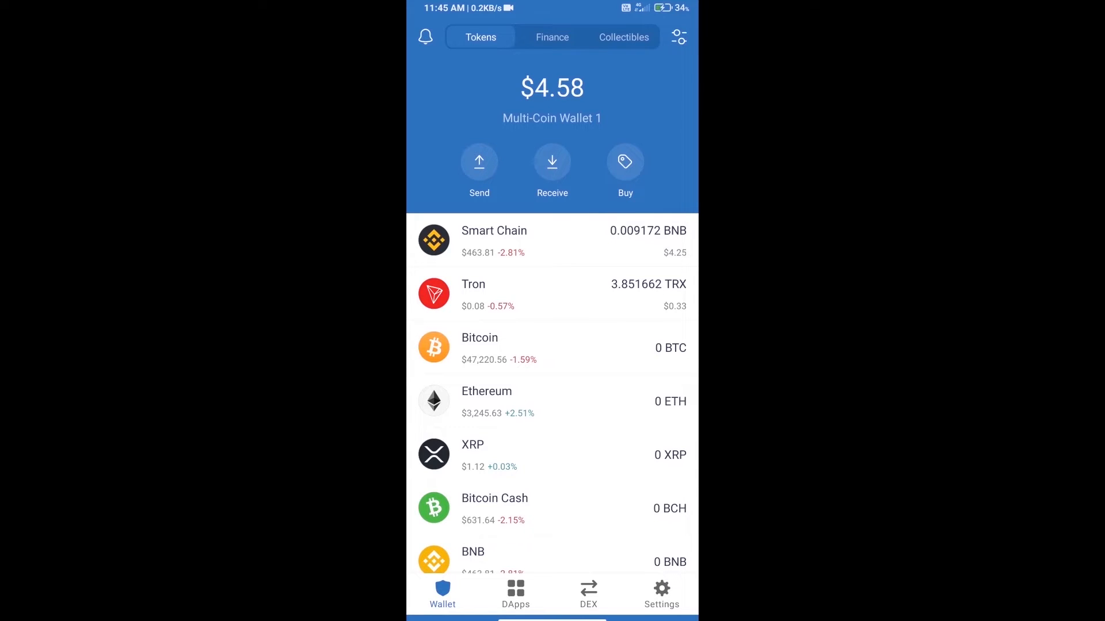
Step: Search the coin list for 'bnb' and select Smart Chain BNB
click(625, 161)
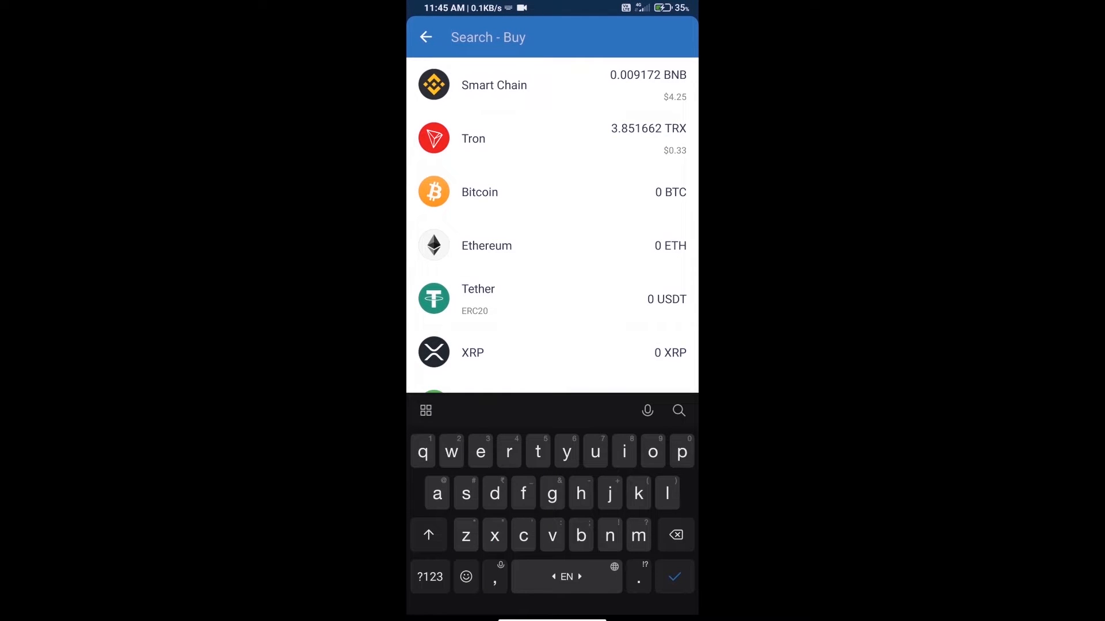
text(bnb)
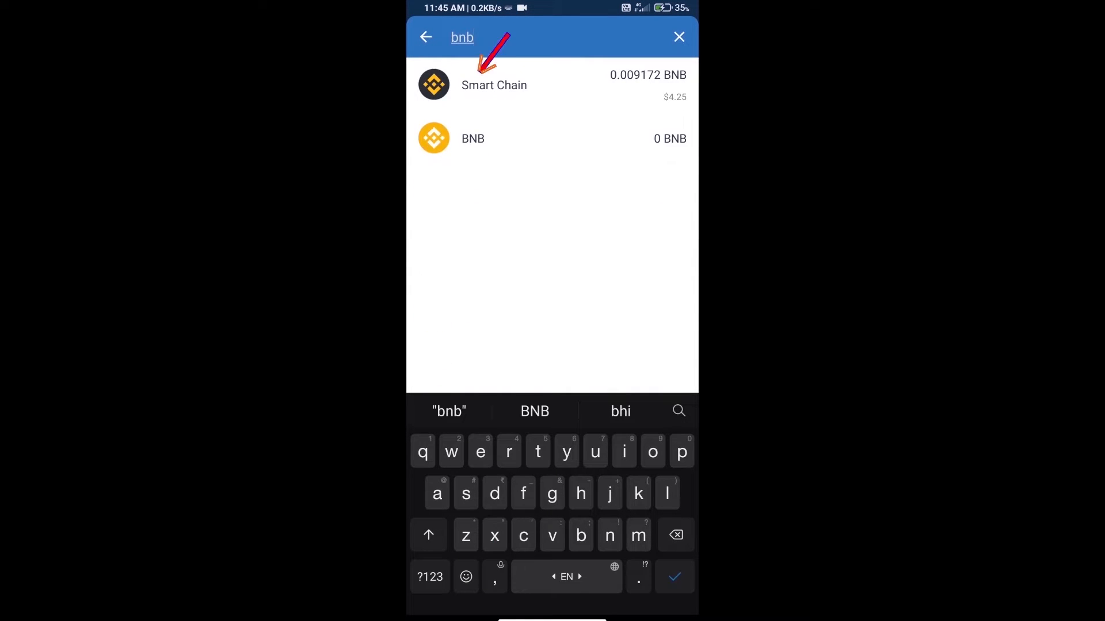
click(493, 84)
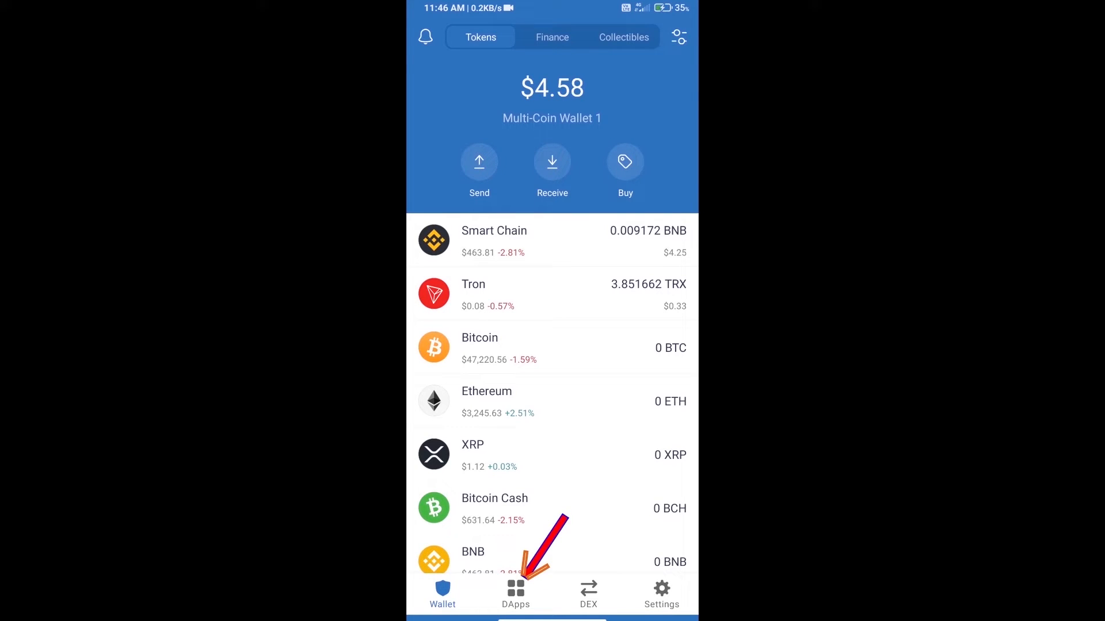
Step: Reopen PancakeSwap from DApp browser history and connect it to Trust Wallet
click(515, 594)
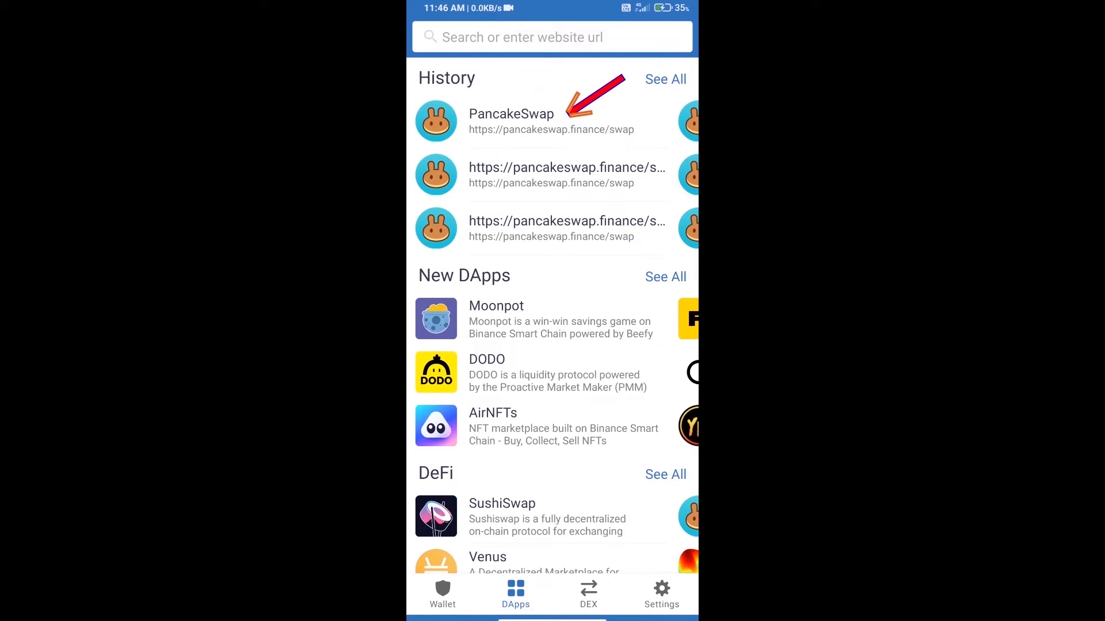
click(511, 119)
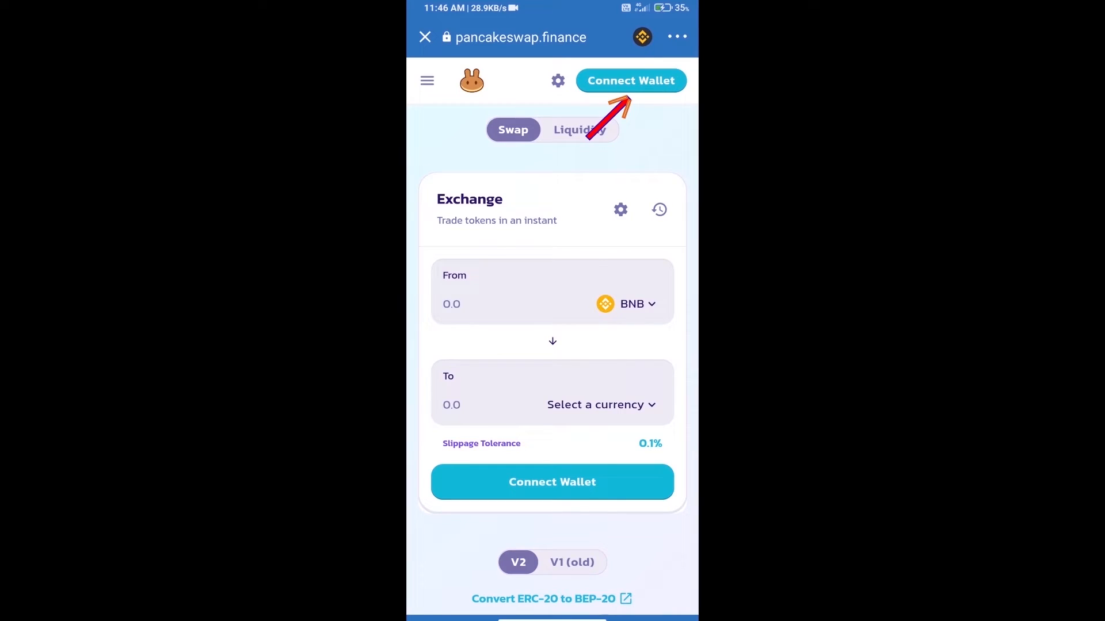
click(630, 80)
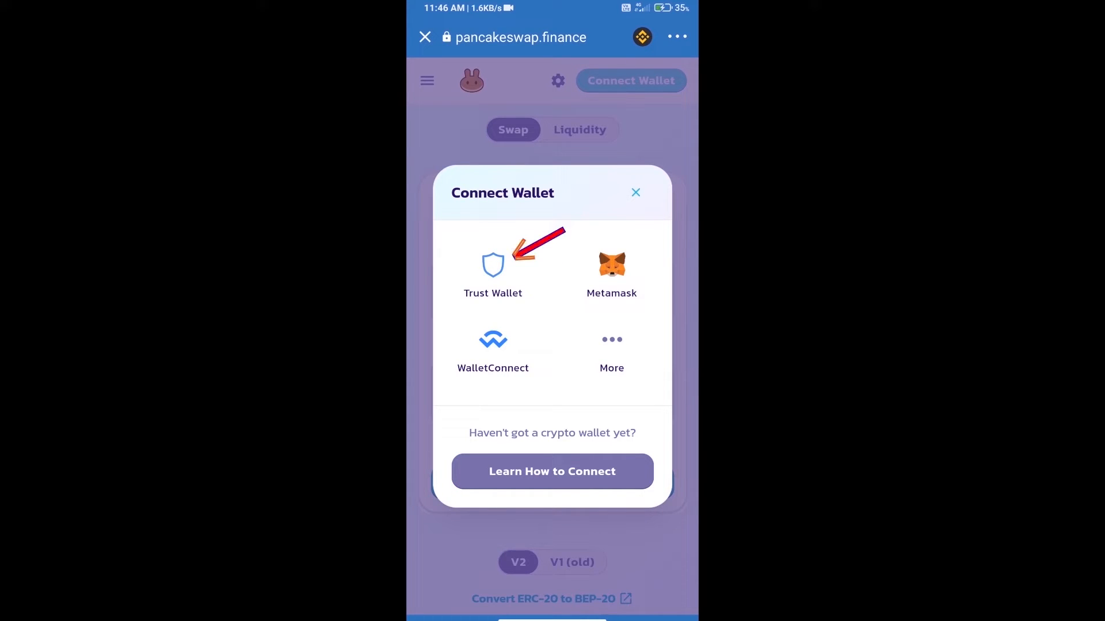
click(493, 272)
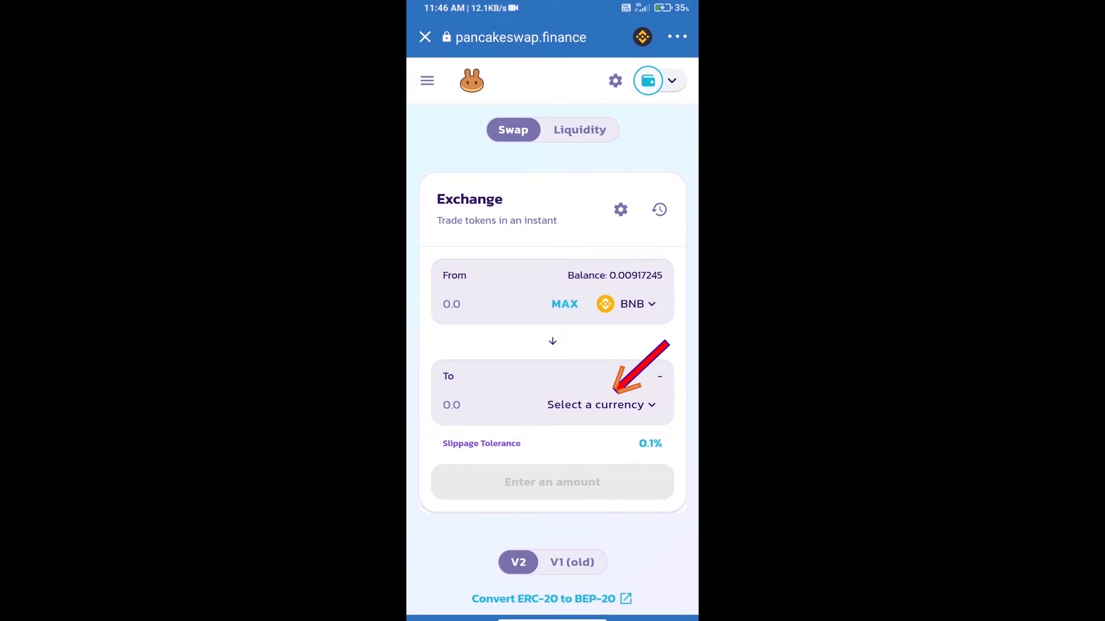
Step: Start choosing the receive token and copy UNIMOON's BEP20 contract address from CoinMarketCap
click(598, 404)
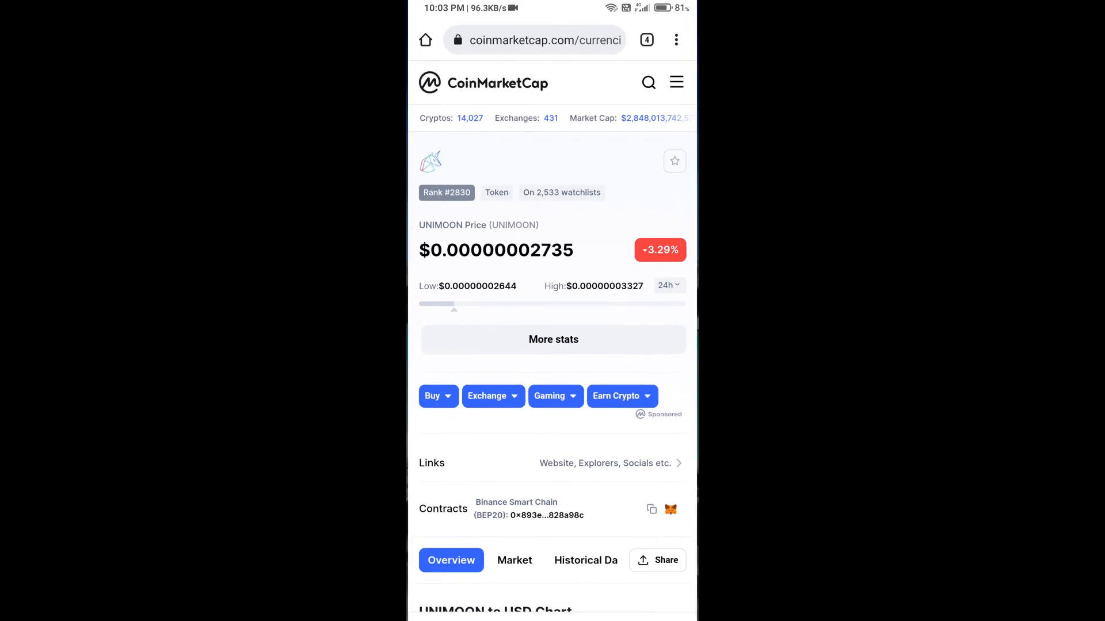
click(651, 509)
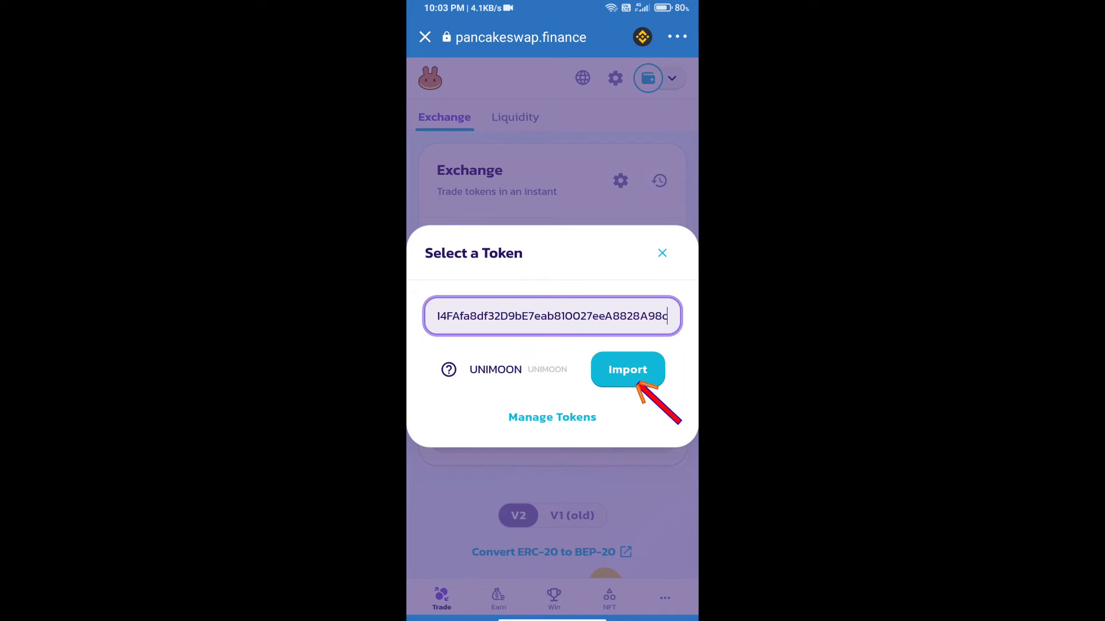
Step: Import UNIMOON as the receive token, acknowledging the unknown-source warning
click(626, 370)
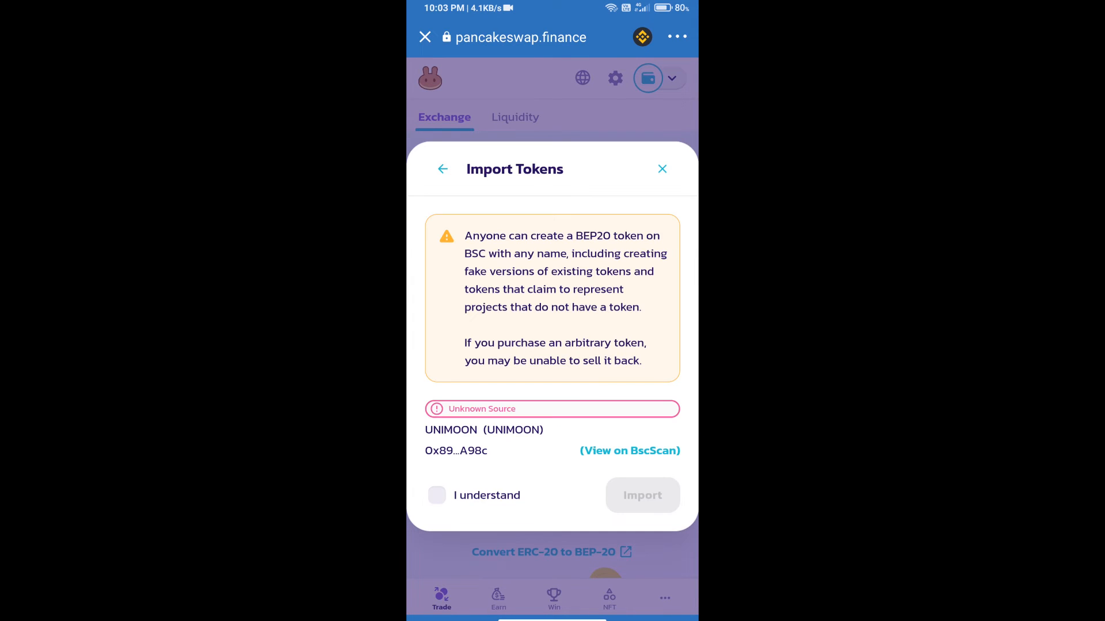
click(436, 495)
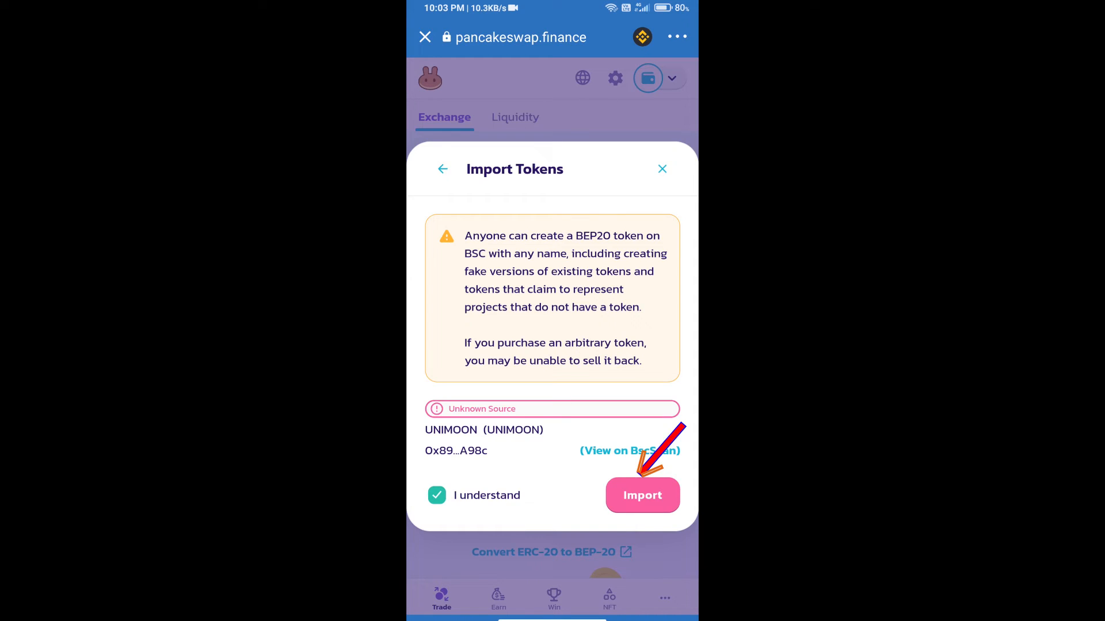
click(642, 495)
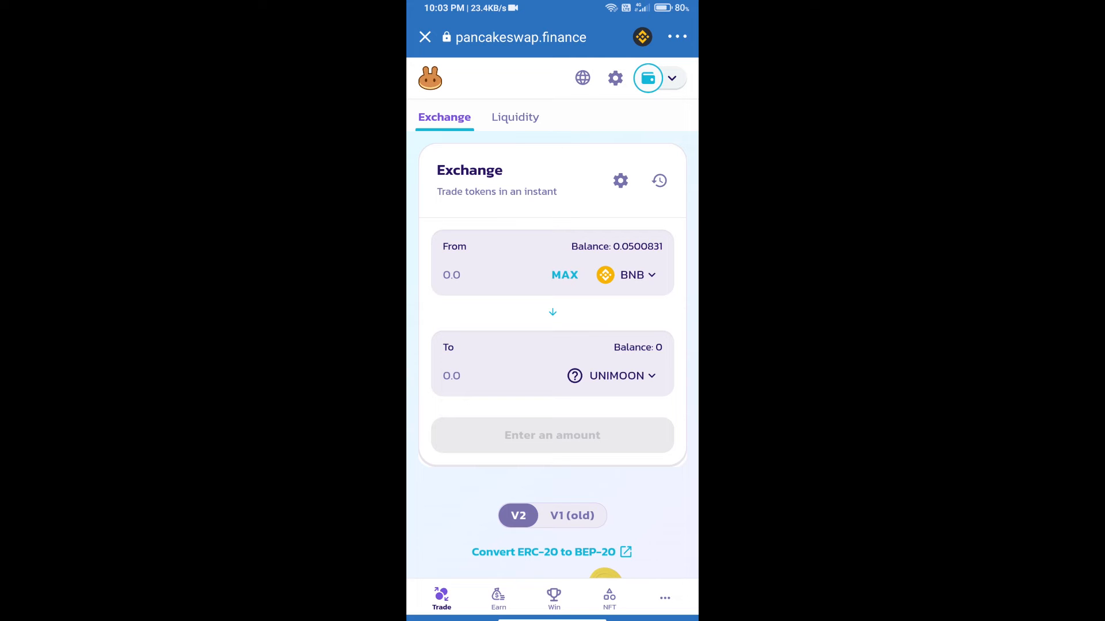
Step: Set a custom slippage tolerance of 16% in the swap settings
click(619, 180)
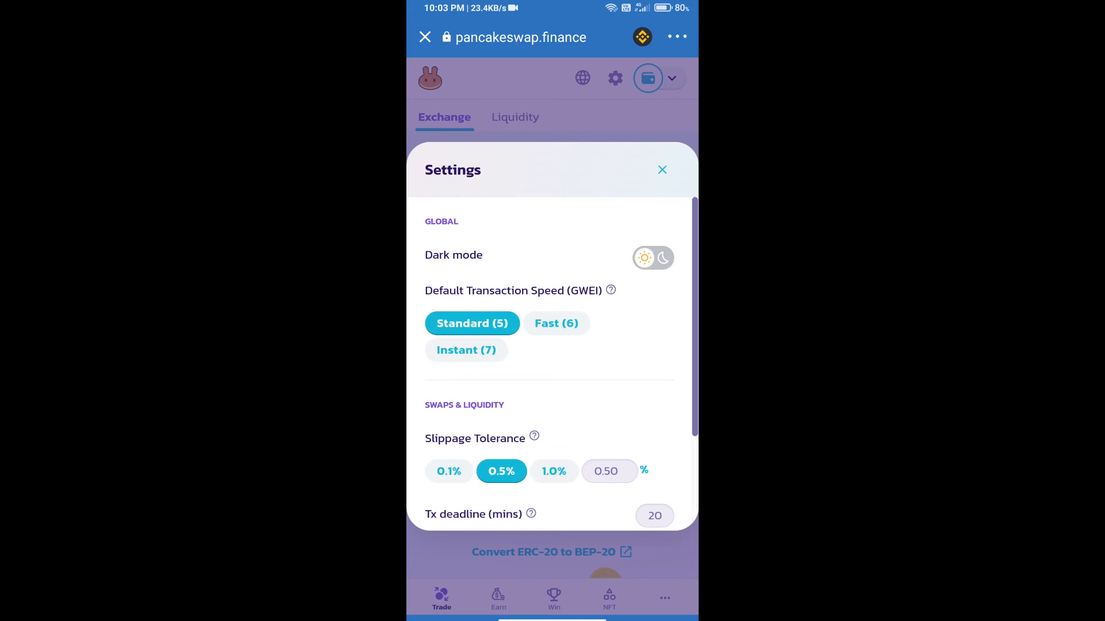
click(607, 470)
text(16)
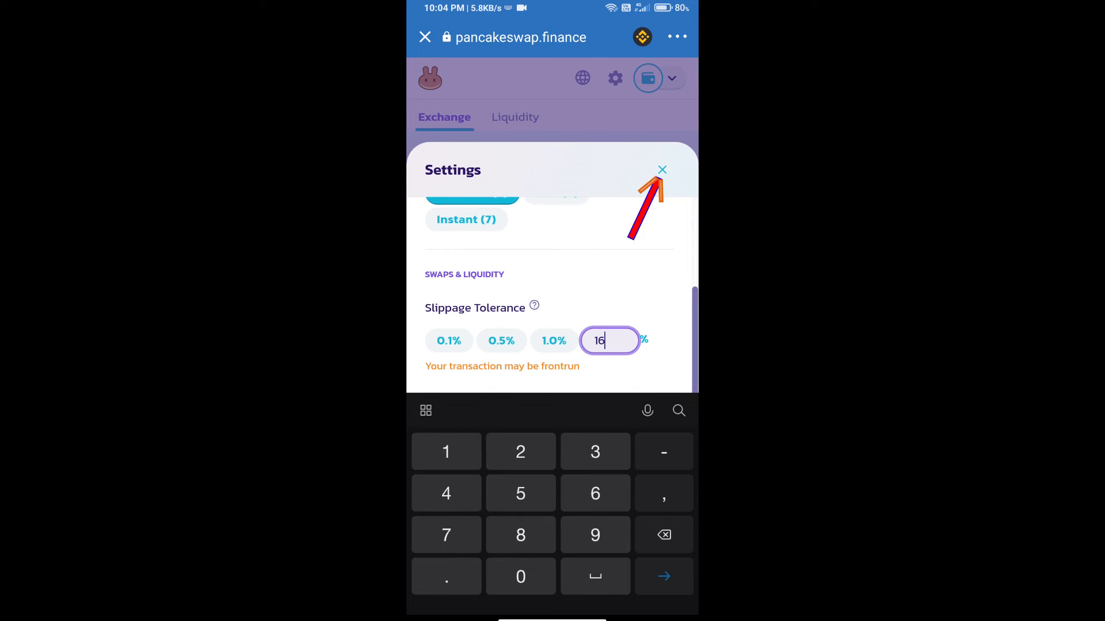
click(660, 171)
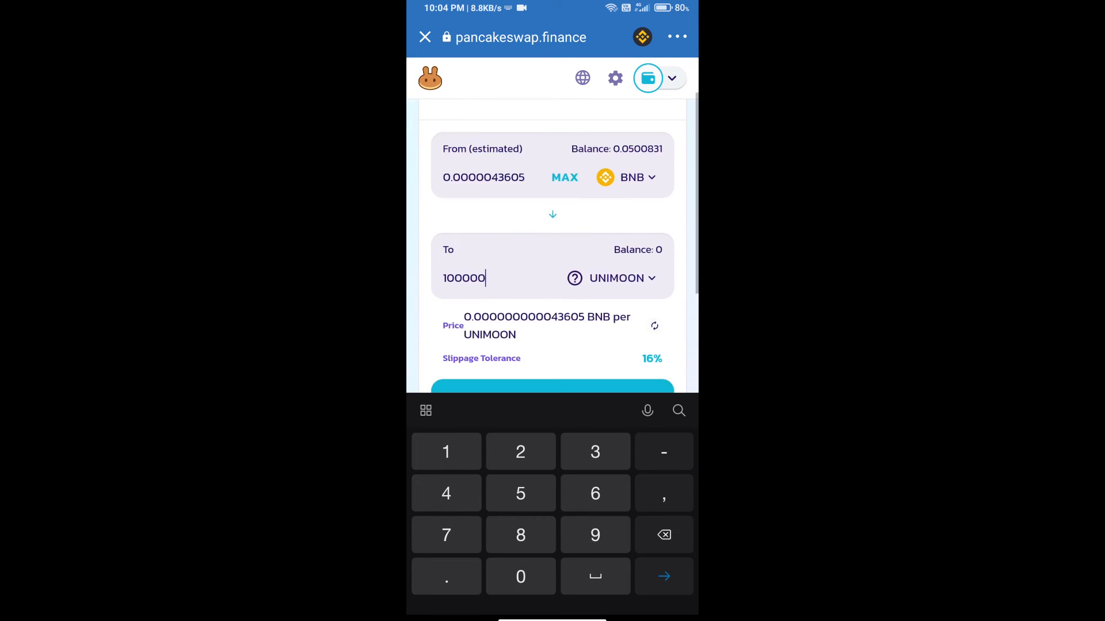
Step: Swap about 0.0000043605 BNB for 100000 UNIMOON and confirm, reaching the Smart Contract Call approval
scroll(down, 3)
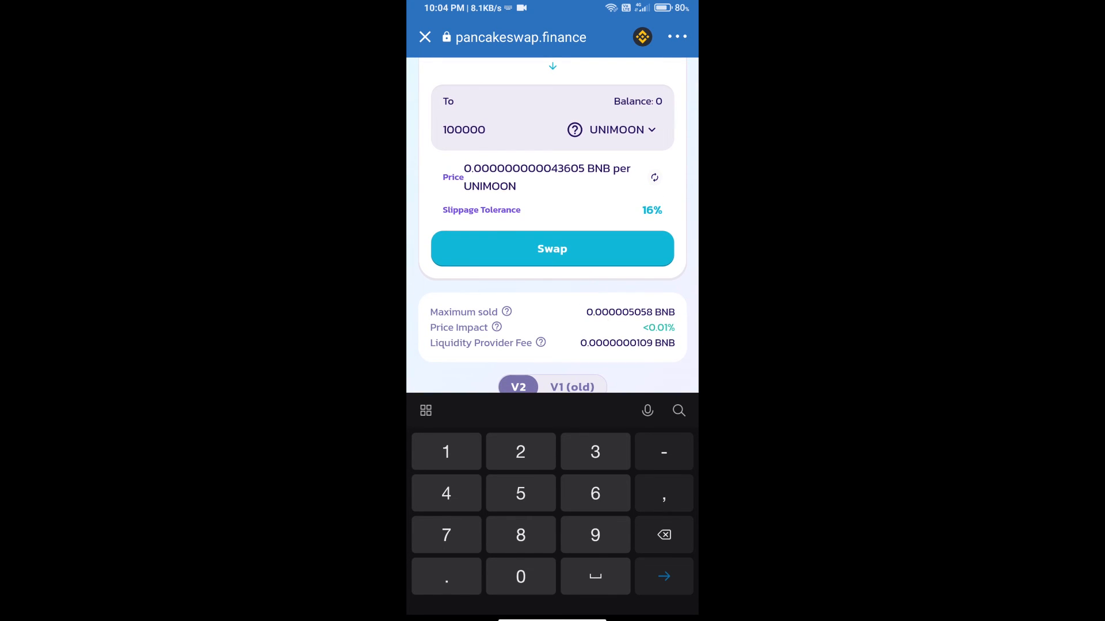
click(552, 248)
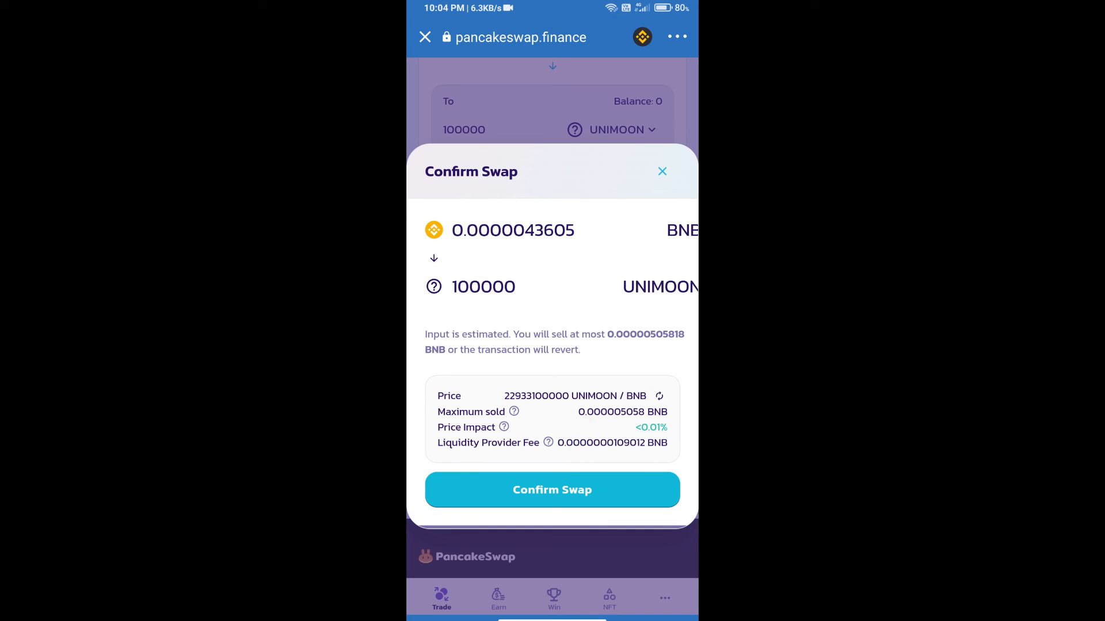
click(551, 490)
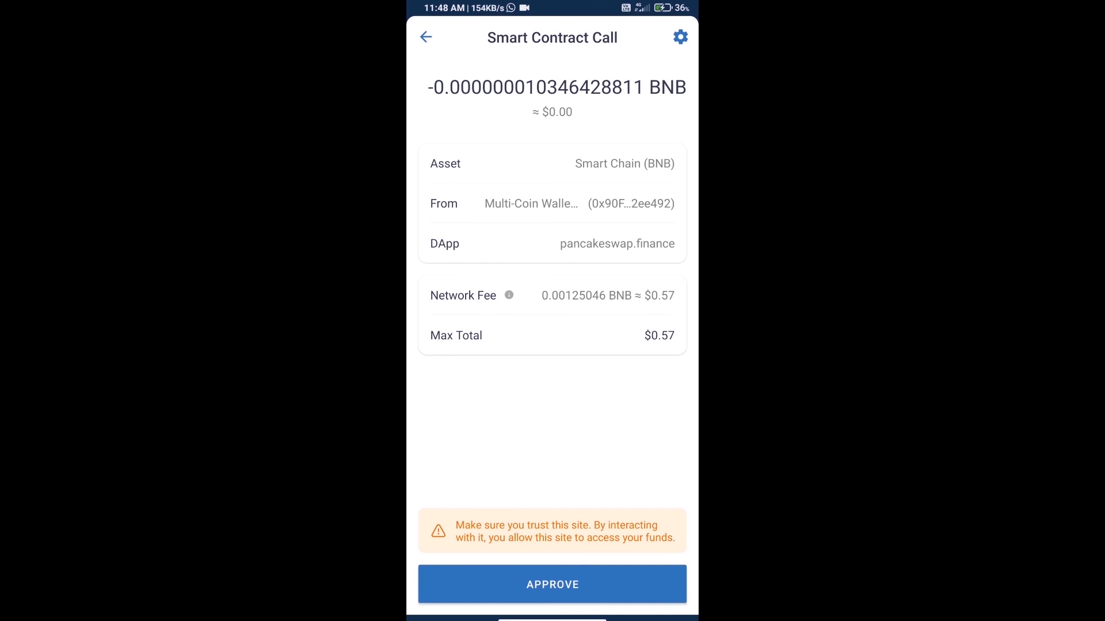